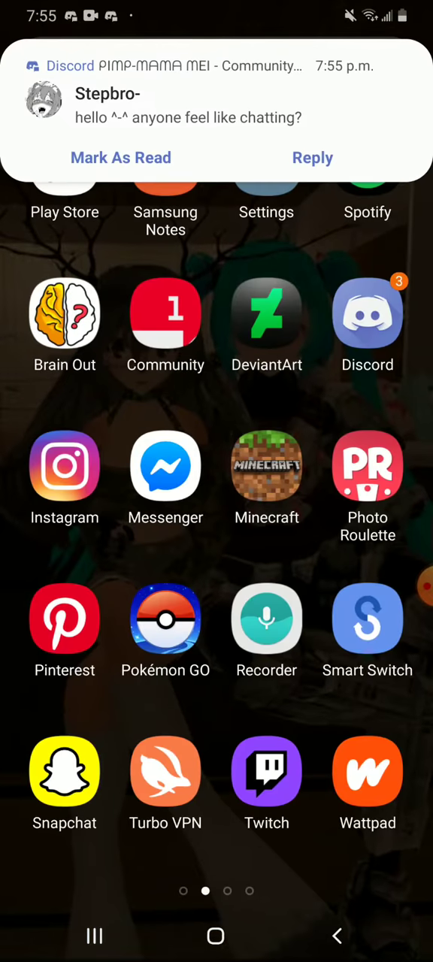
# Search Play Store via the 'mmd agent' history entry and reach the Illust Poser listing
pyautogui.click(65, 173)
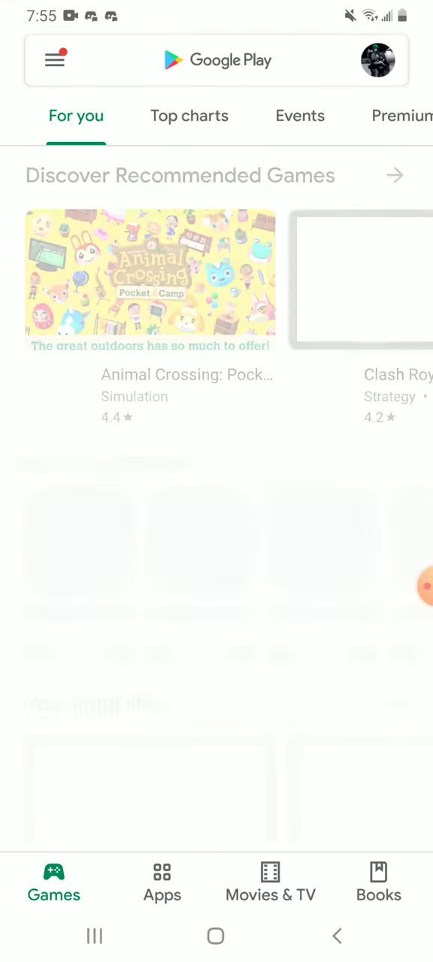
pyautogui.click(217, 60)
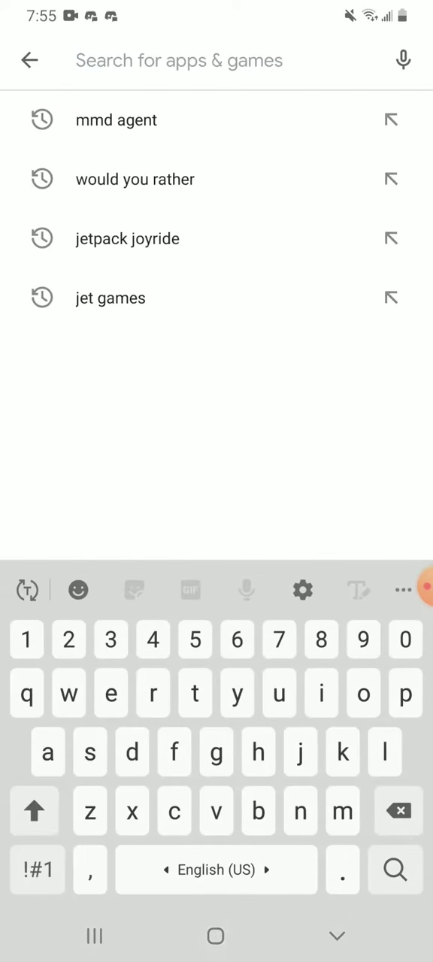
pyautogui.click(117, 121)
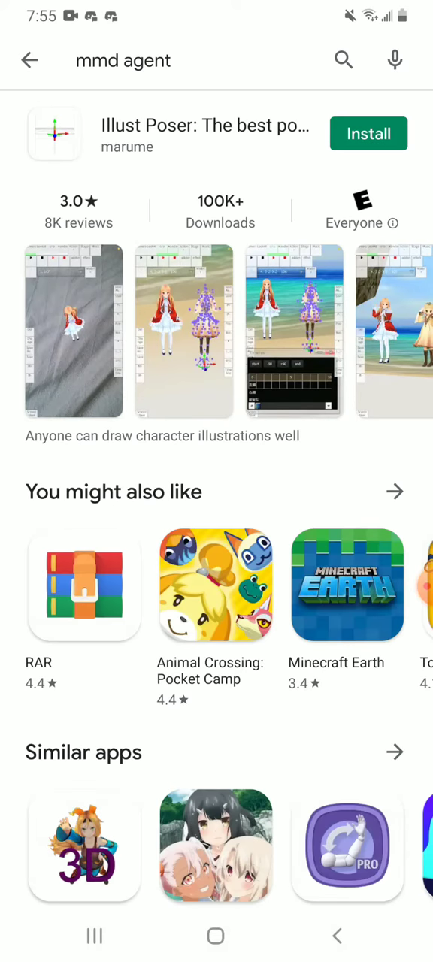
pyautogui.scroll(-3)
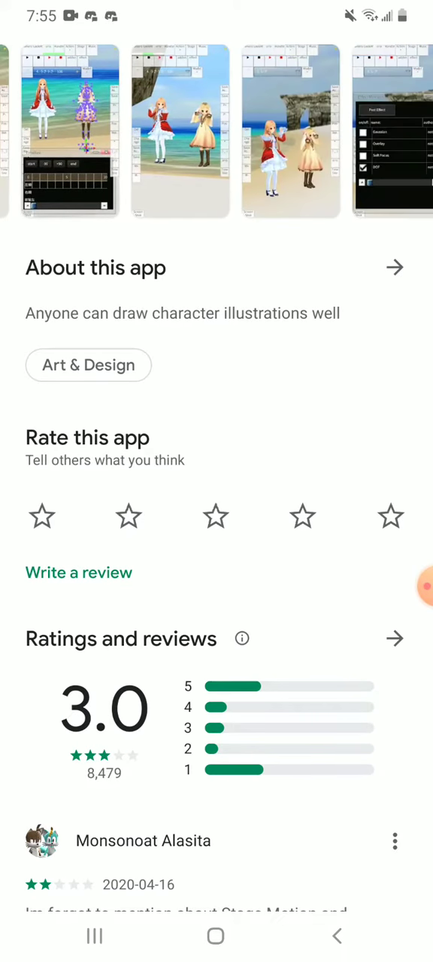
pyautogui.scroll(-3)
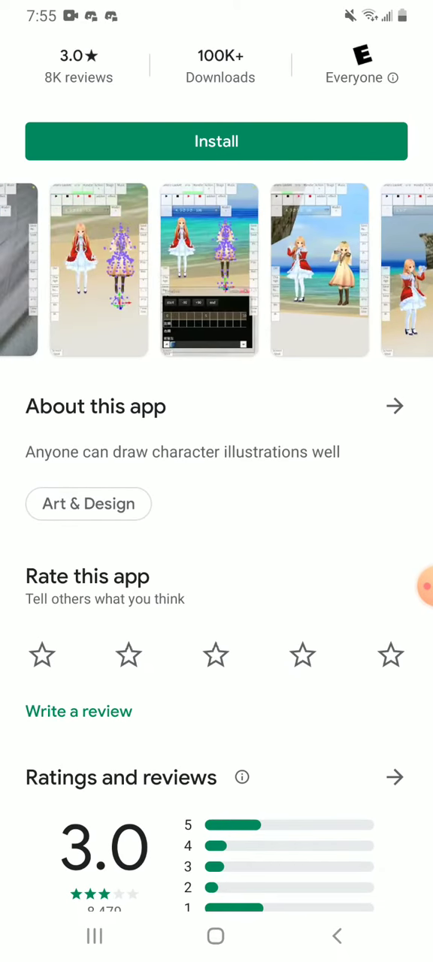
pyautogui.scroll(3)
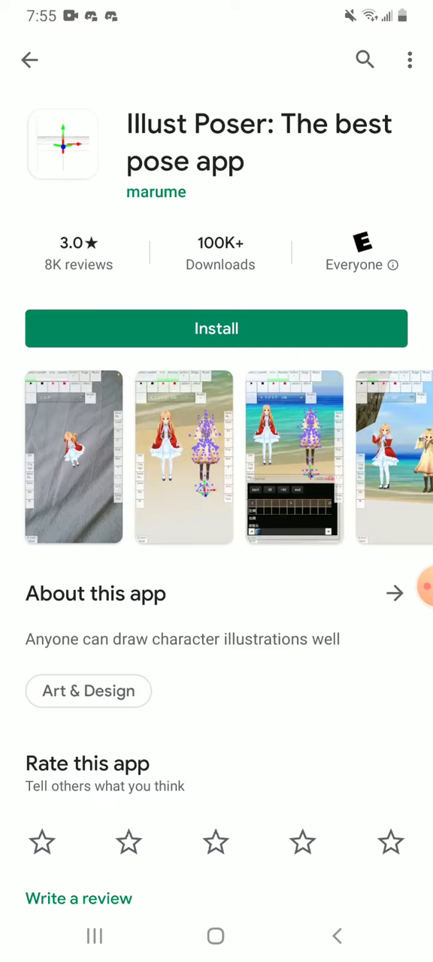
# Install Illust Poser from its store page and wait for Open and Uninstall to appear
pyautogui.click(217, 328)
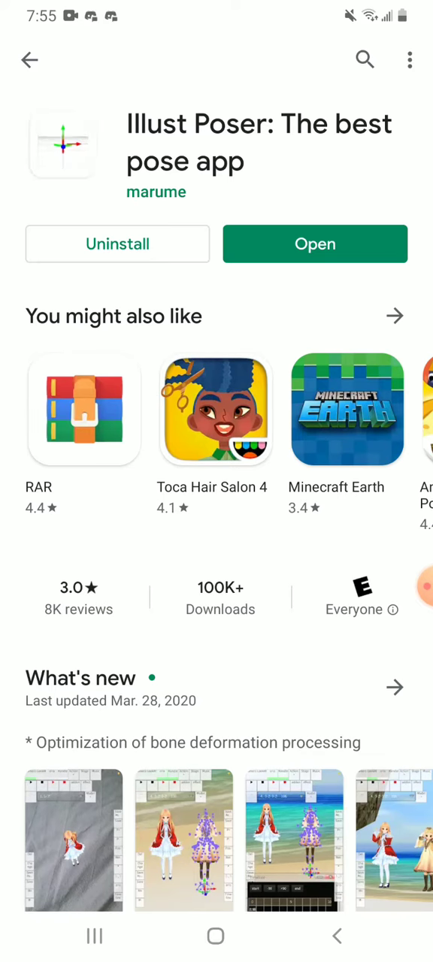
# Launch Illust Poser, allow file access, and drag across the empty grid stage
pyautogui.click(316, 244)
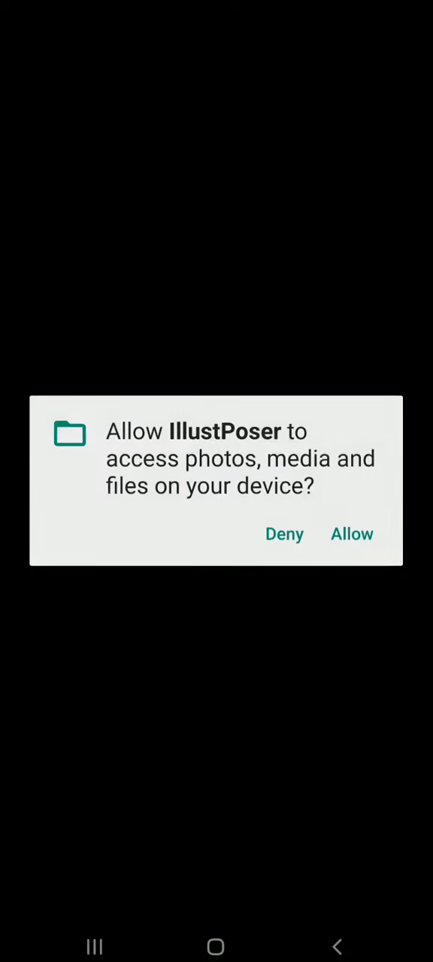
pyautogui.click(352, 533)
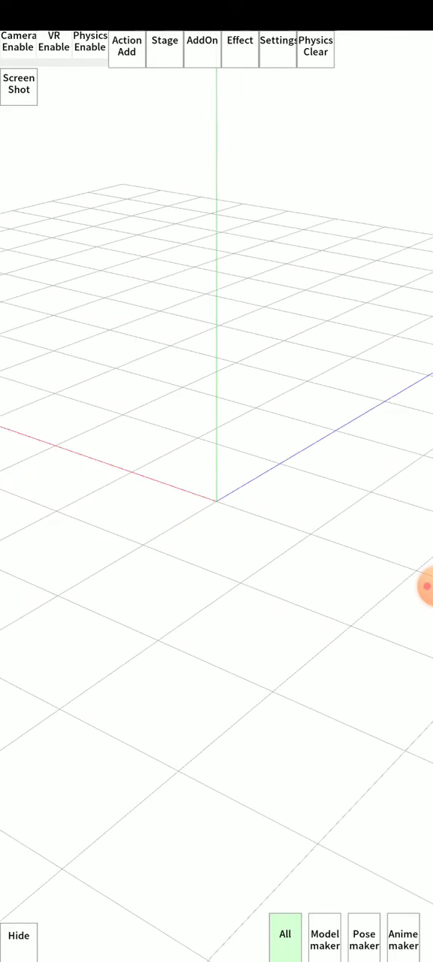
pyautogui.moveTo(216, 526); pyautogui.dragTo(216, 376)
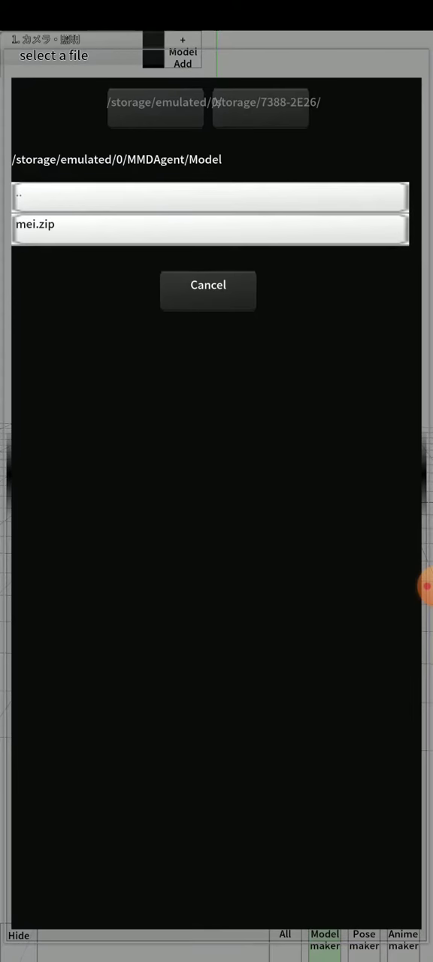
# Browse up to the Download folder and load the antlered black-haired character archive
pyautogui.click(209, 195)
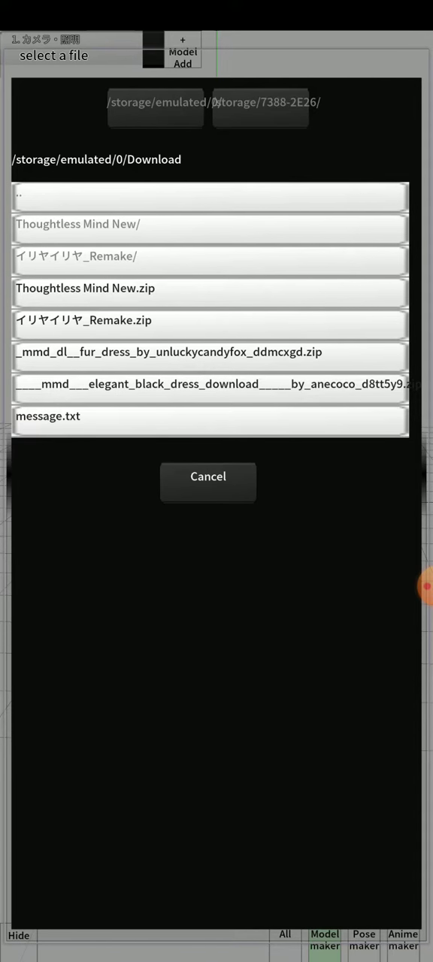
pyautogui.click(208, 293)
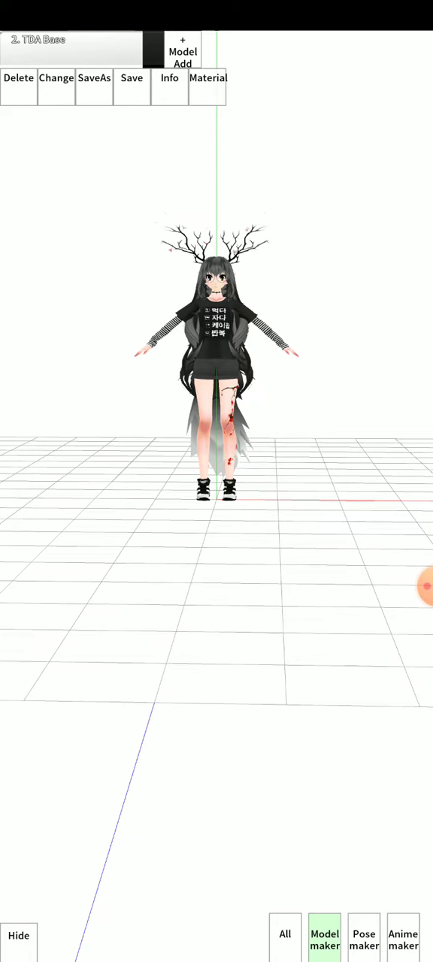
# Use Pose maker to relax the character out of the T-pose, then show Anime maker
pyautogui.click(363, 938)
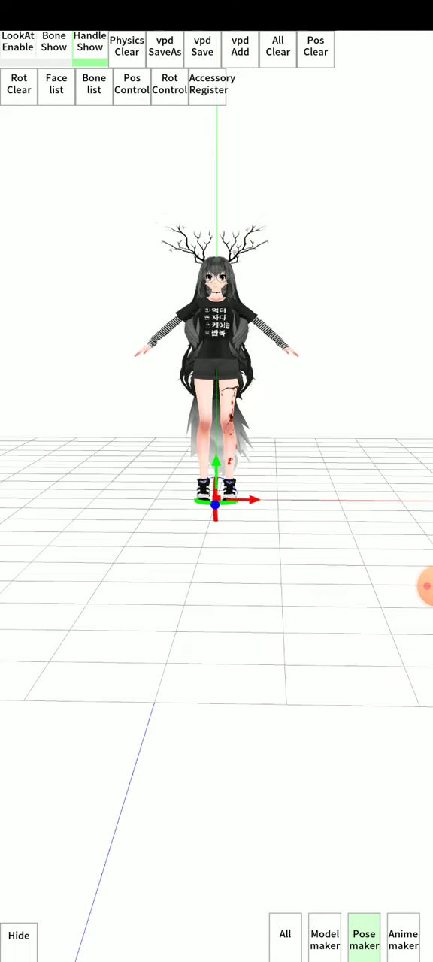
pyautogui.click(403, 939)
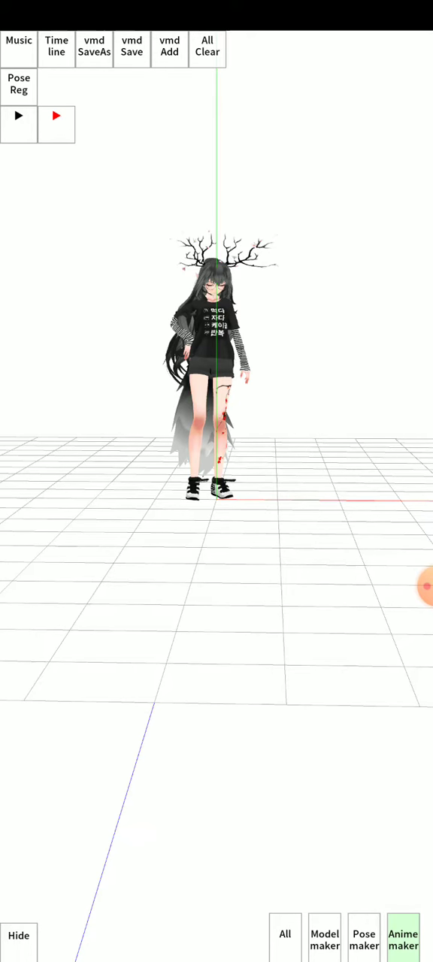
# Add a .vmd motion from イリヤイリヤ_Remake.zip in Download via Anime maker's vmd Add
pyautogui.click(324, 938)
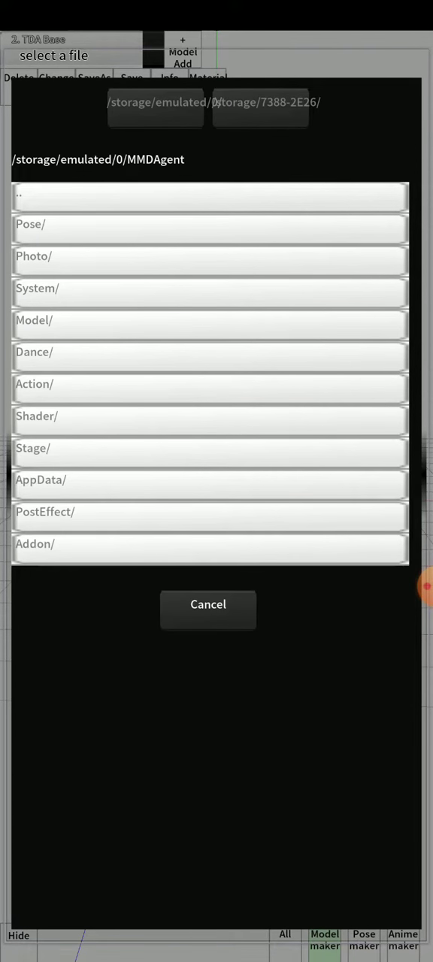
pyautogui.click(208, 197)
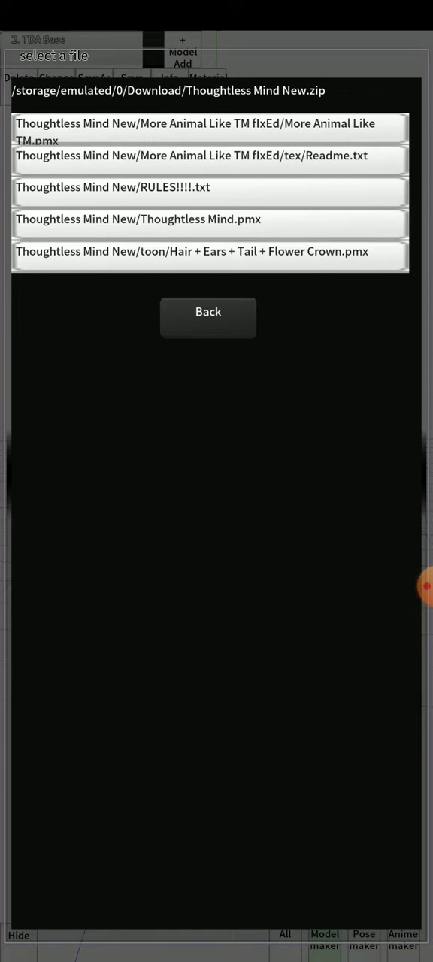
pyautogui.click(138, 219)
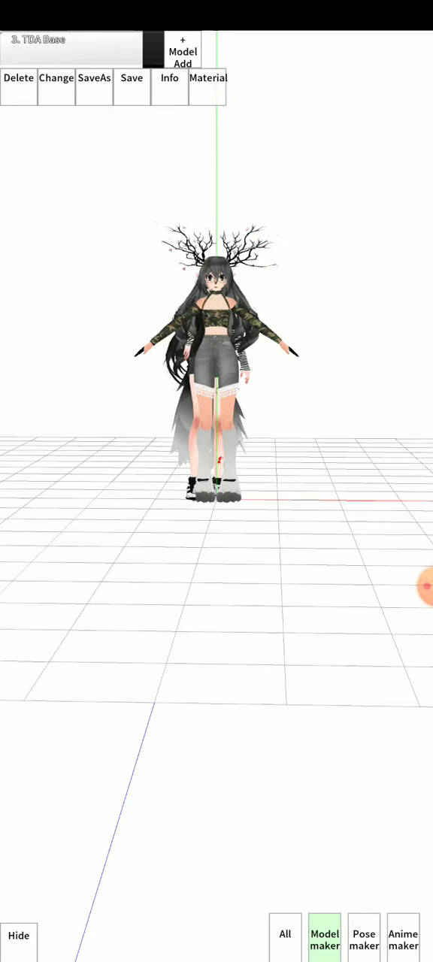
pyautogui.click(402, 938)
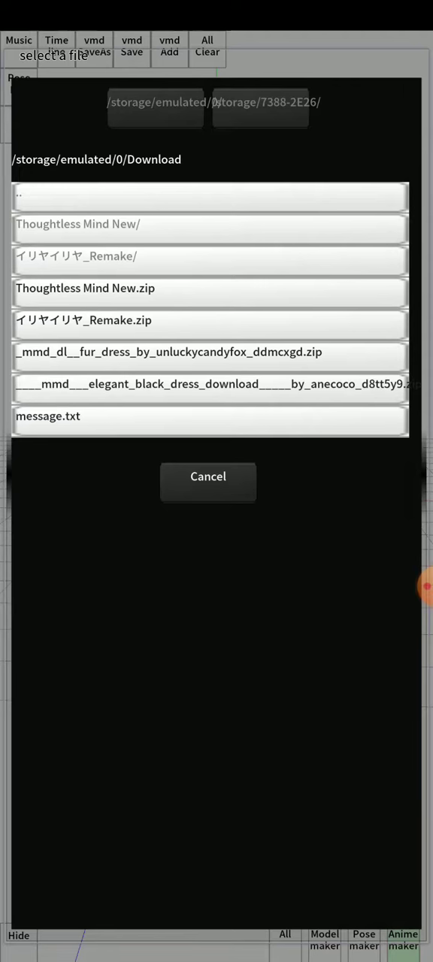
pyautogui.click(207, 319)
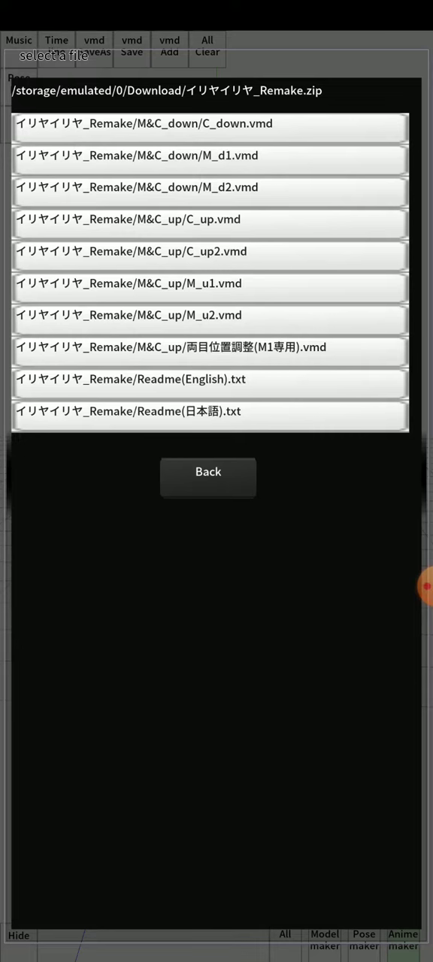
pyautogui.click(208, 478)
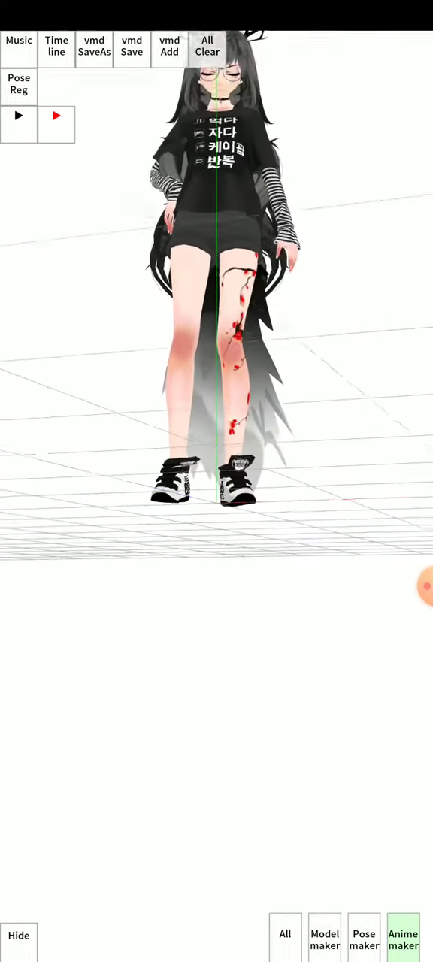
# Enable Camera from the All menu, triggering the Android camera permission dialog
pyautogui.click(286, 937)
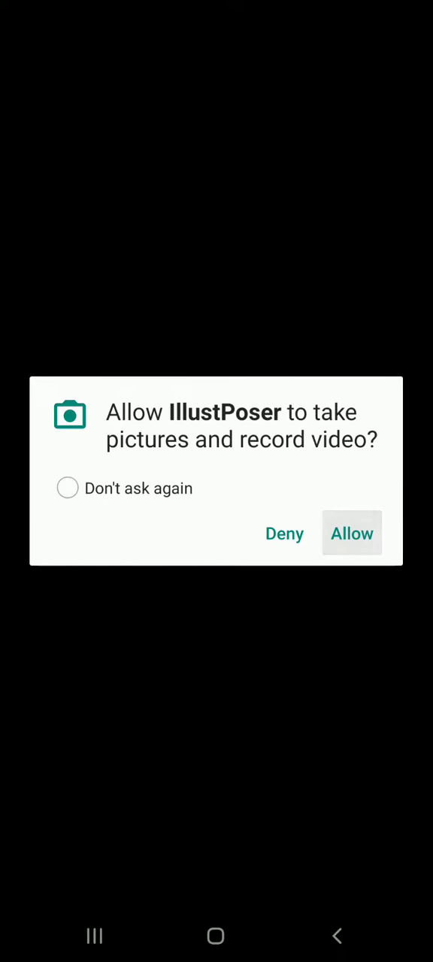
# Allow camera access and return to the antlered character crouching mid-motion on the white stage
pyautogui.click(352, 532)
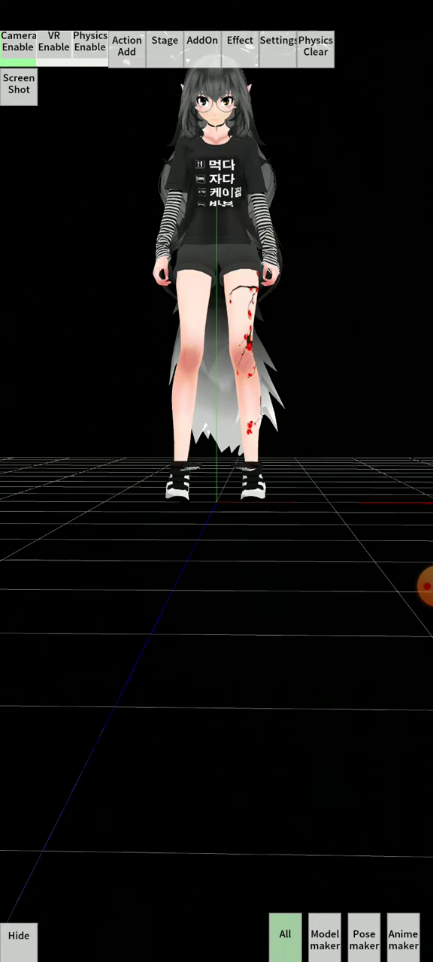
pyautogui.click(403, 939)
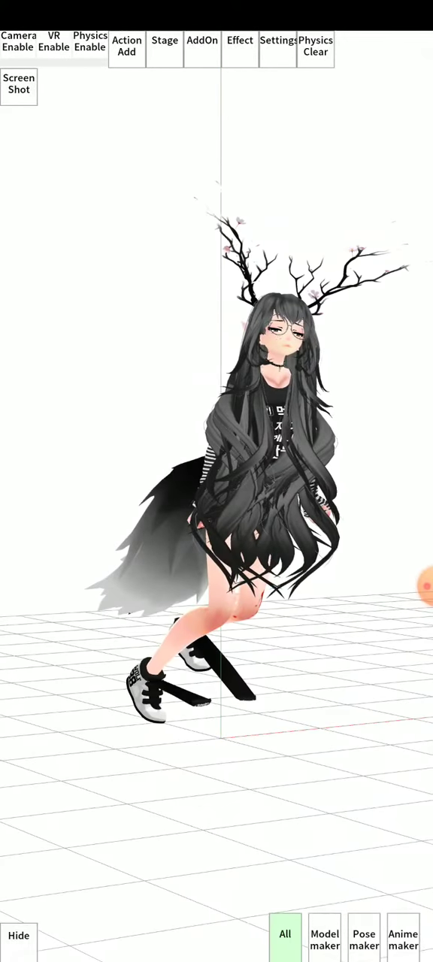
# Browse the Effect Manager table sideways and close it back to the crouching character
pyautogui.click(240, 45)
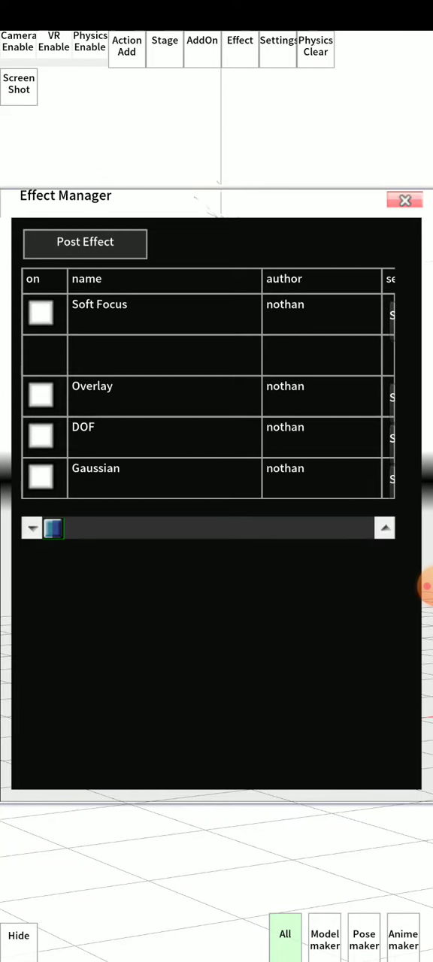
pyautogui.moveTo(52, 527); pyautogui.dragTo(196, 527)
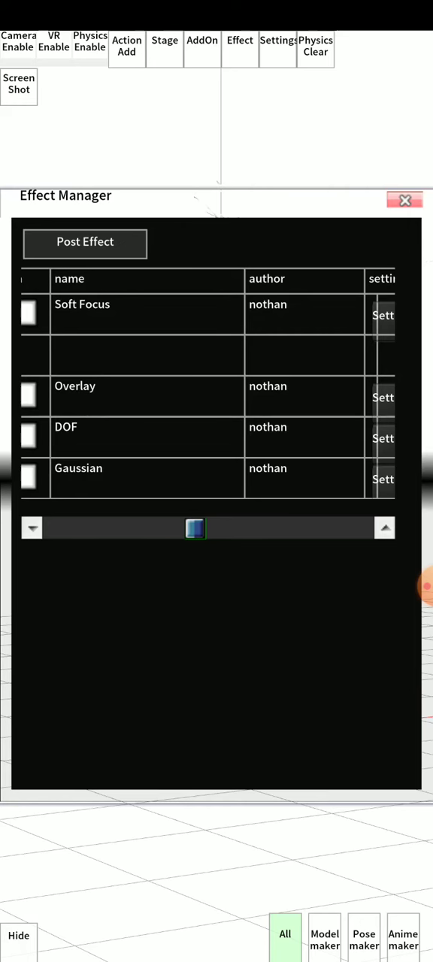
pyautogui.moveTo(195, 527); pyautogui.dragTo(364, 528)
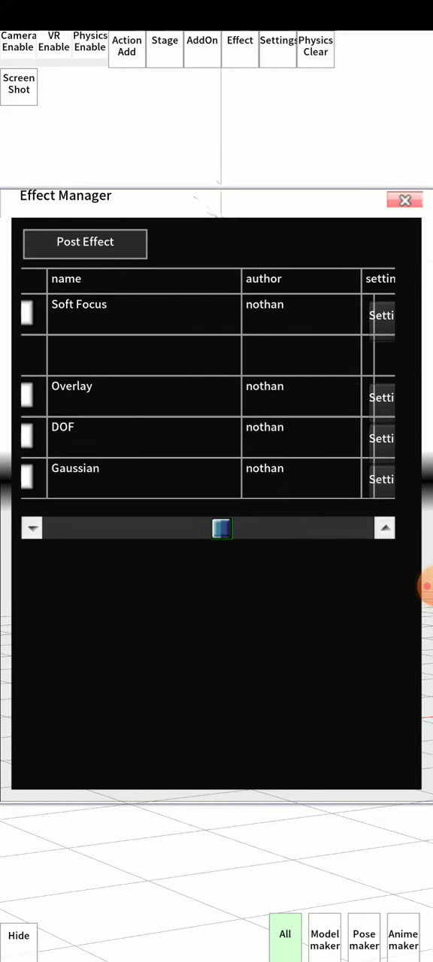
pyautogui.click(37, 439)
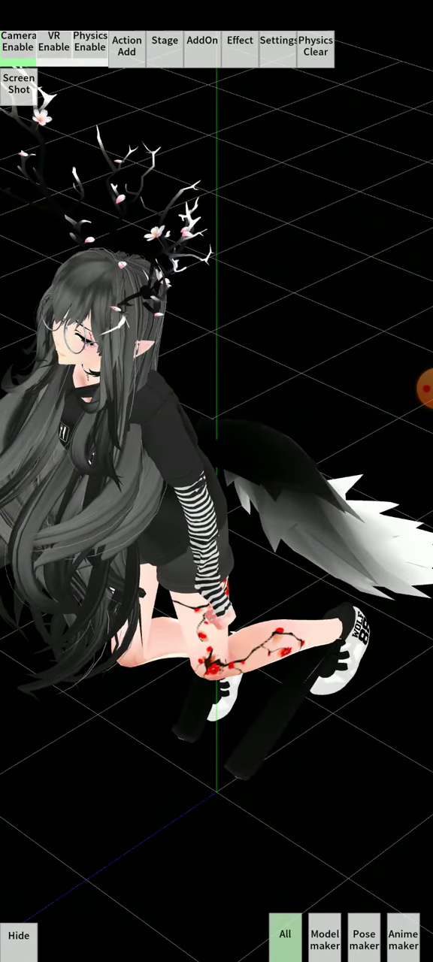
# Enable physics simulation so the antlered character stands upright with eyes closed
pyautogui.click(90, 42)
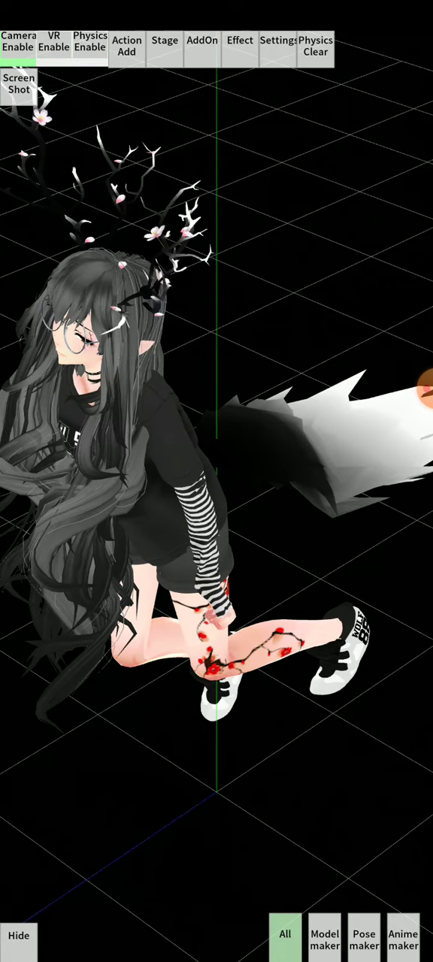
pyautogui.click(91, 45)
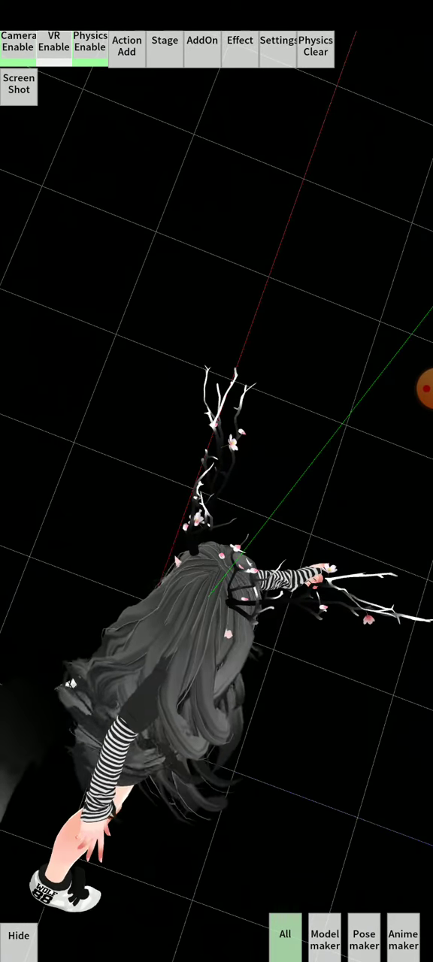
pyautogui.click(402, 939)
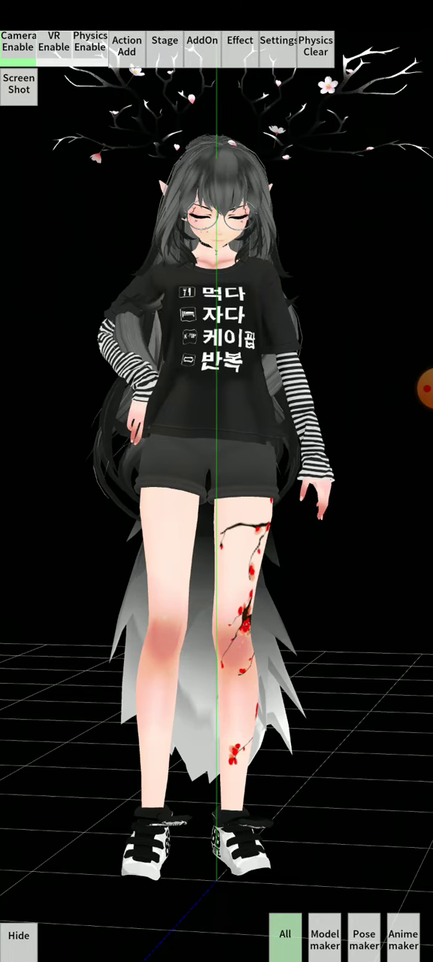
pyautogui.click(164, 45)
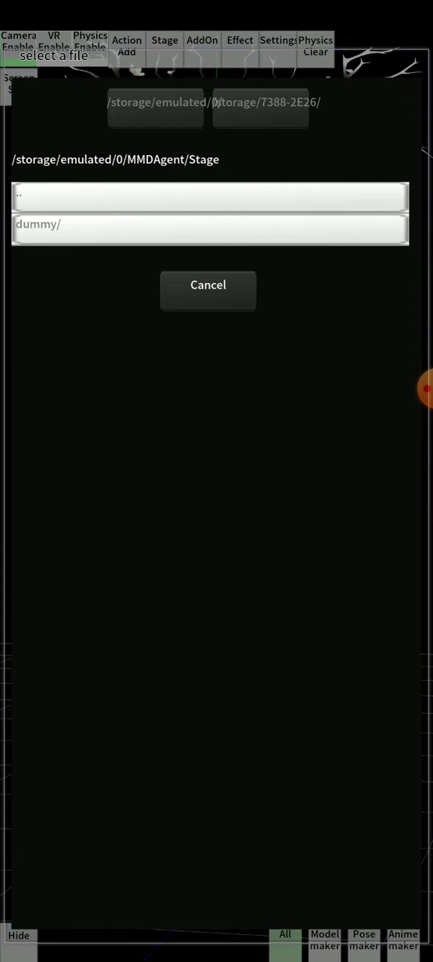
pyautogui.click(211, 196)
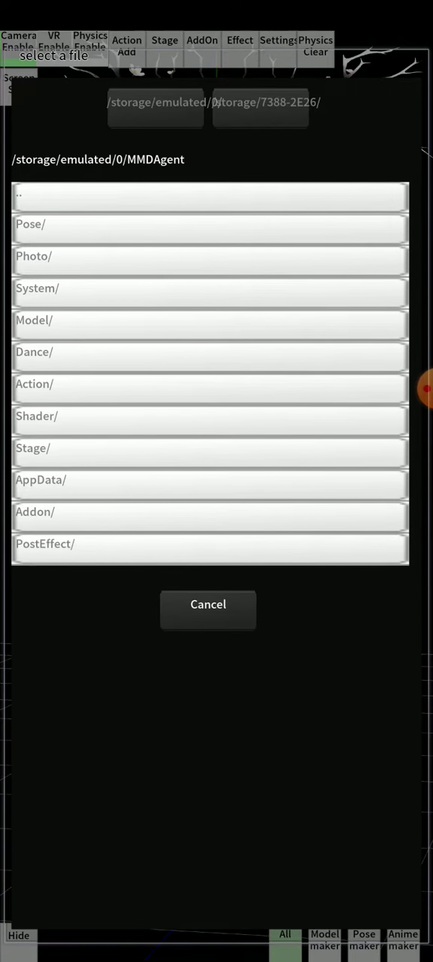
pyautogui.click(210, 320)
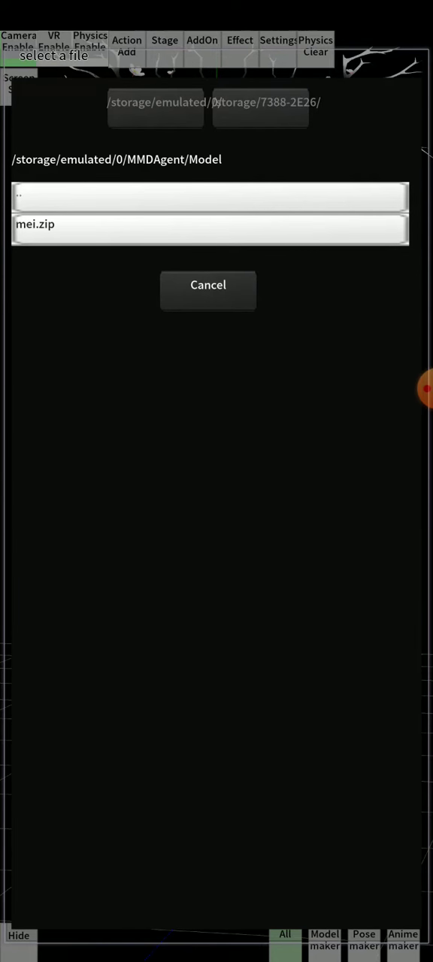
pyautogui.click(209, 229)
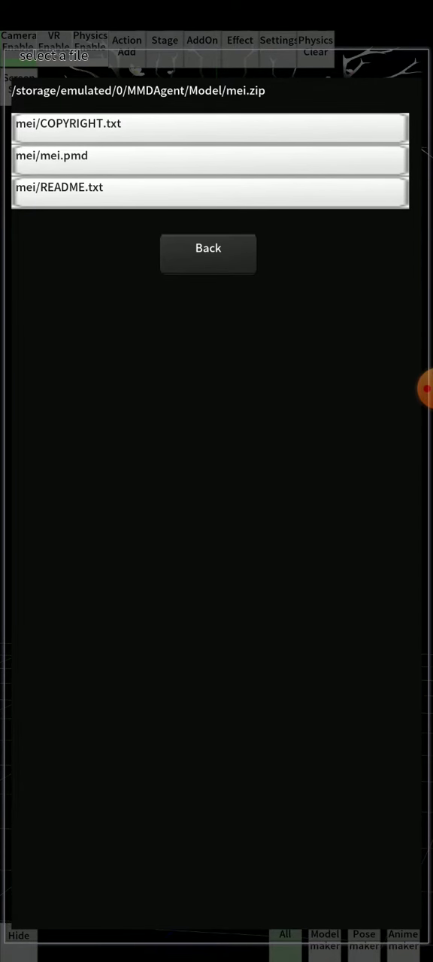
pyautogui.click(209, 157)
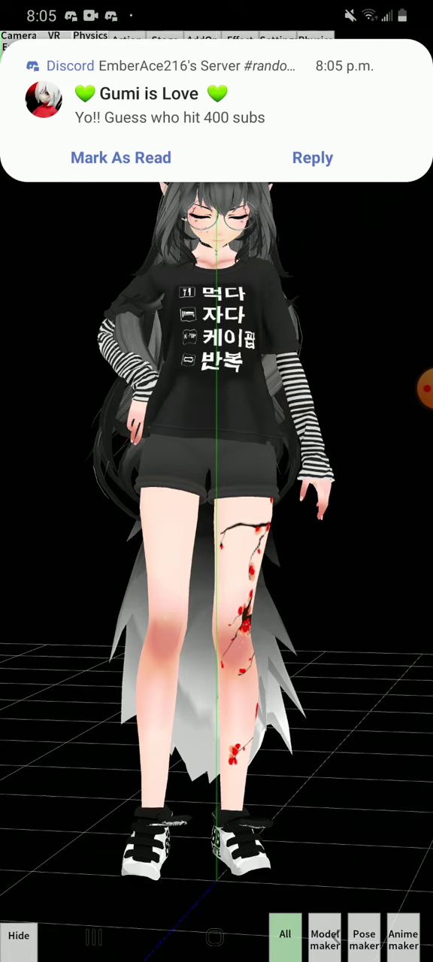
pyautogui.click(127, 45)
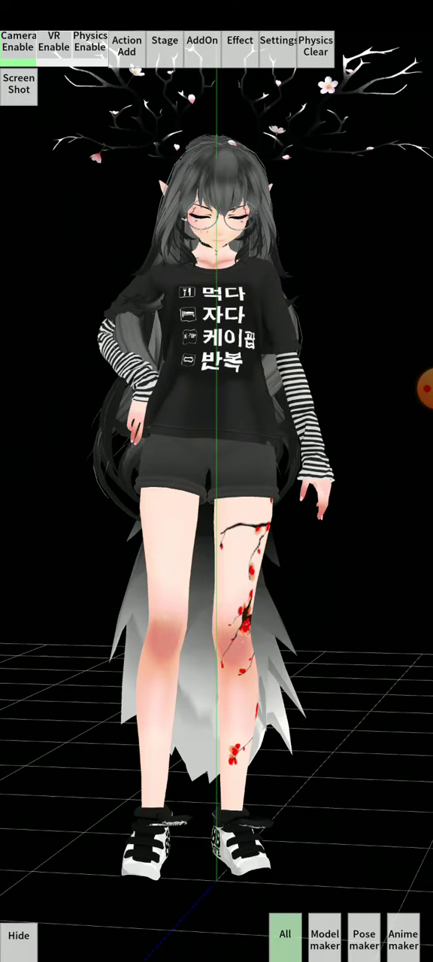
# Load the white dummy stage from the Stage folder under the character
pyautogui.click(127, 46)
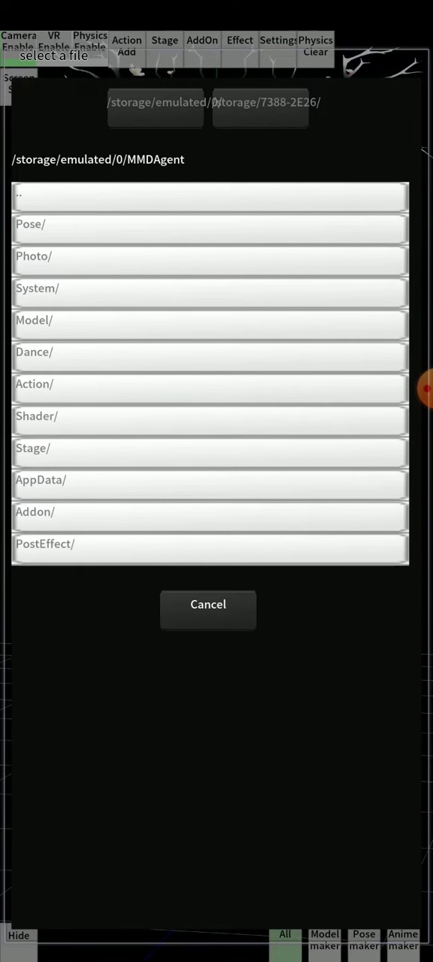
pyautogui.click(208, 448)
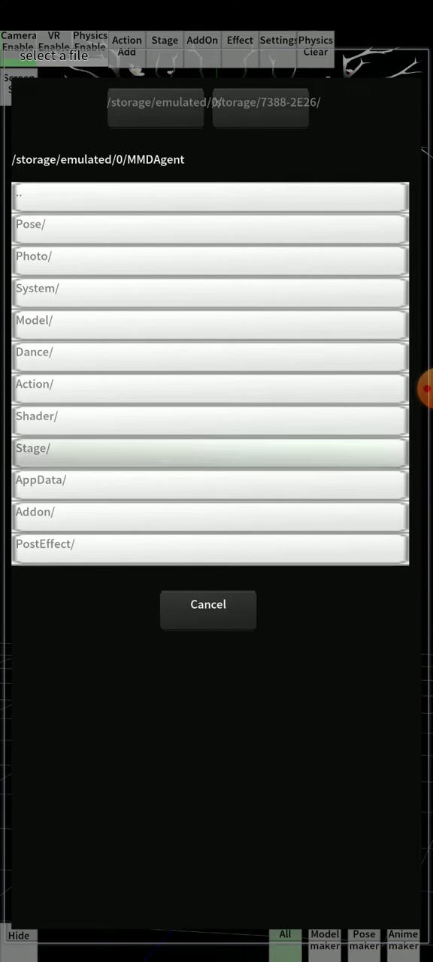
pyautogui.click(207, 605)
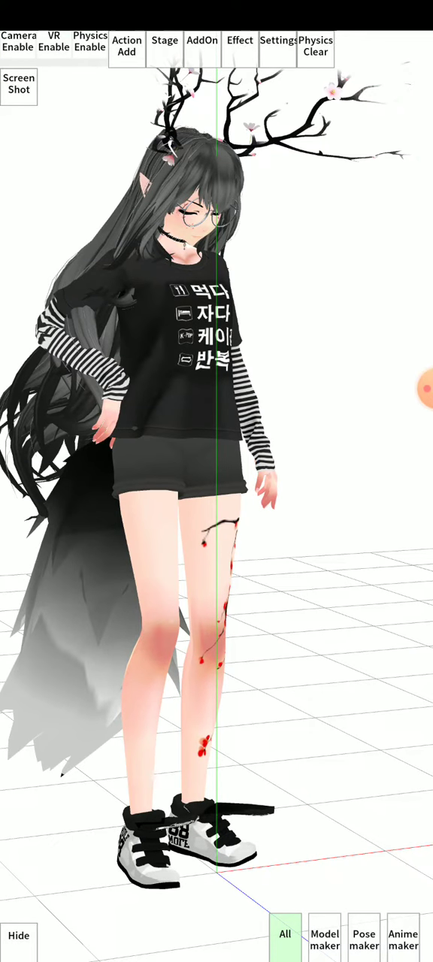
# Reopen the stage file chooser and show the dummy Stage folder contents
pyautogui.click(164, 45)
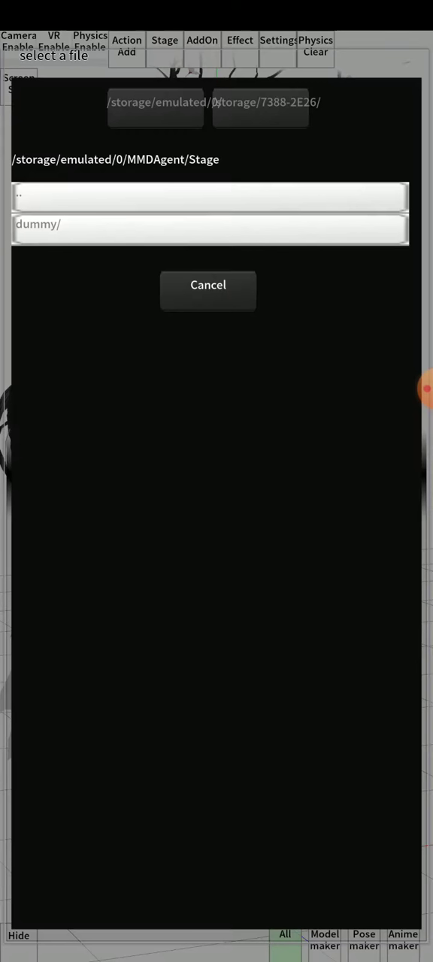
pyautogui.click(208, 285)
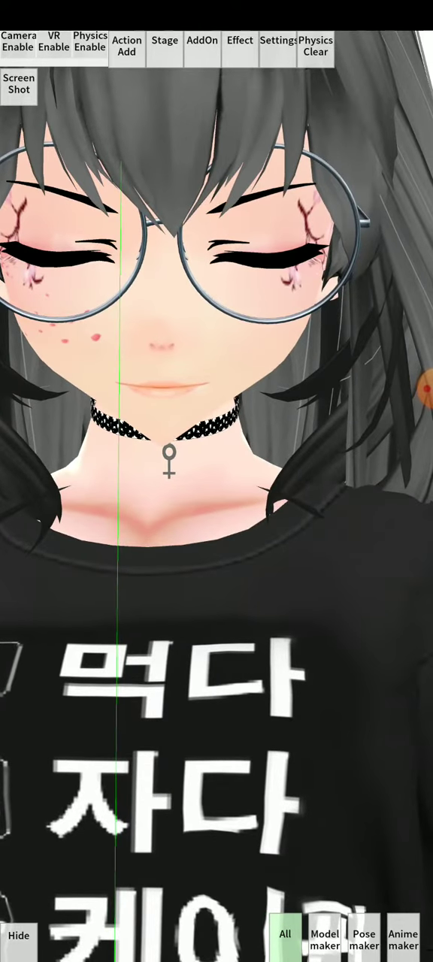
pyautogui.click(325, 935)
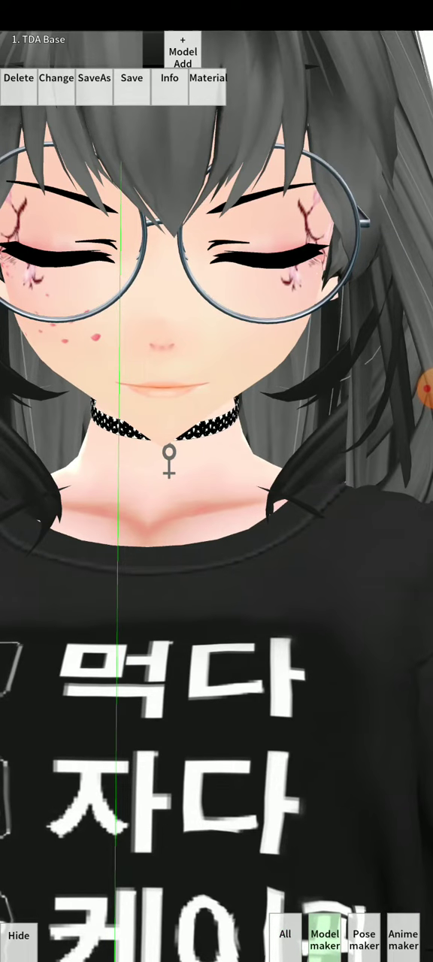
pyautogui.press('home')
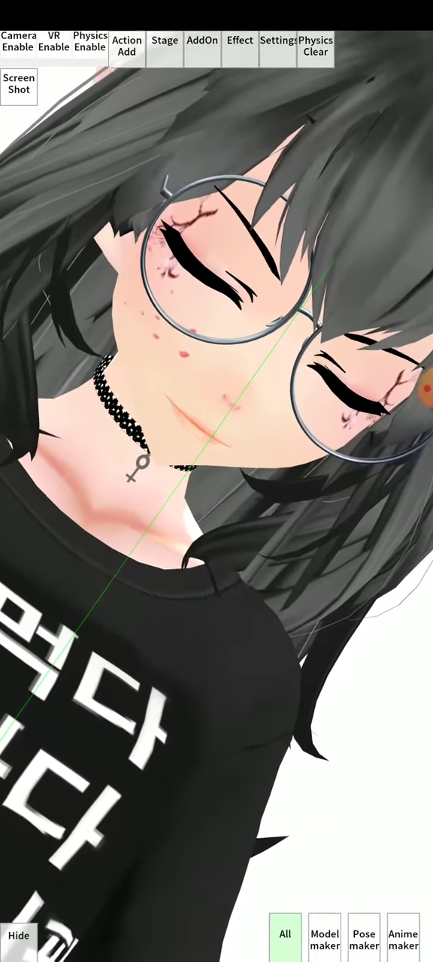
# Show the facial morph list in Pose maker and reset the 怒り morph to zero
pyautogui.click(364, 938)
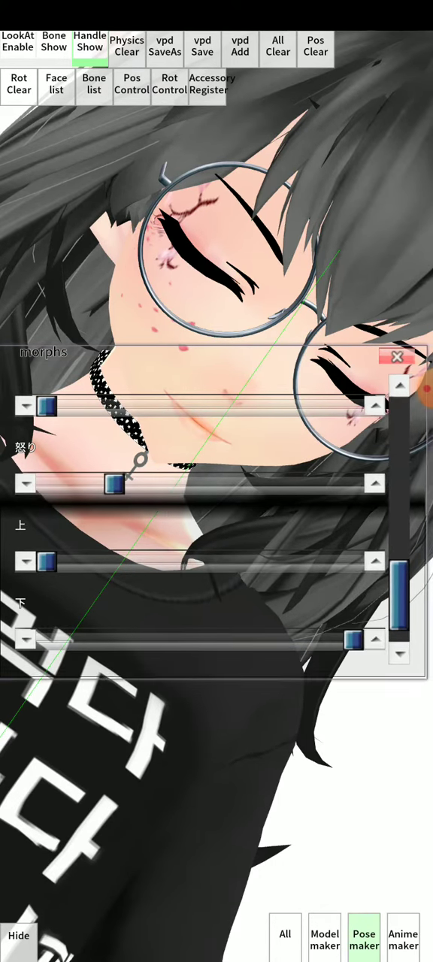
pyautogui.scroll(-3)
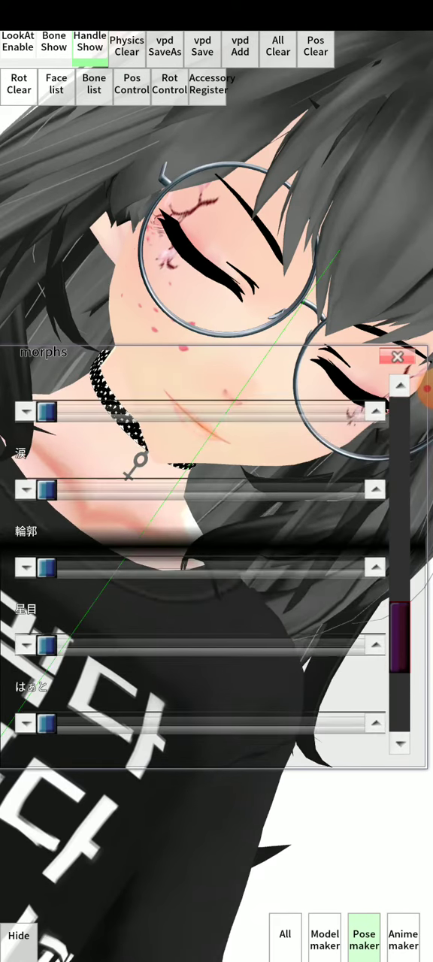
pyautogui.scroll(-3)
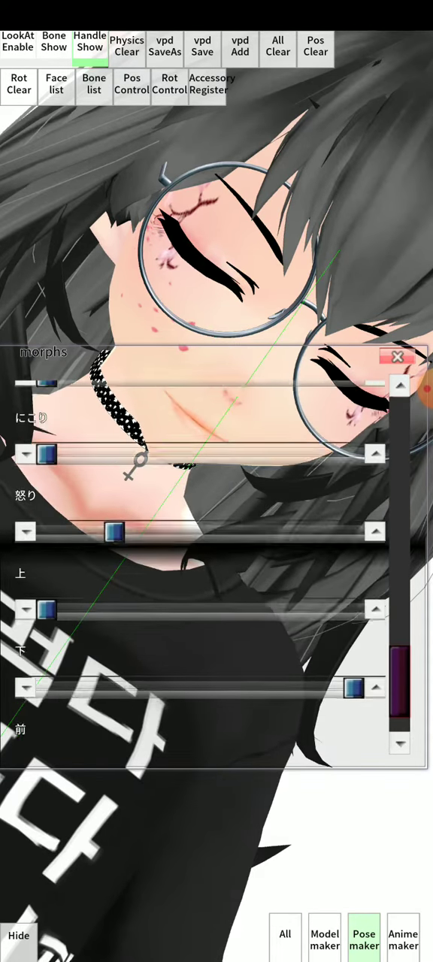
pyautogui.scroll(-3)
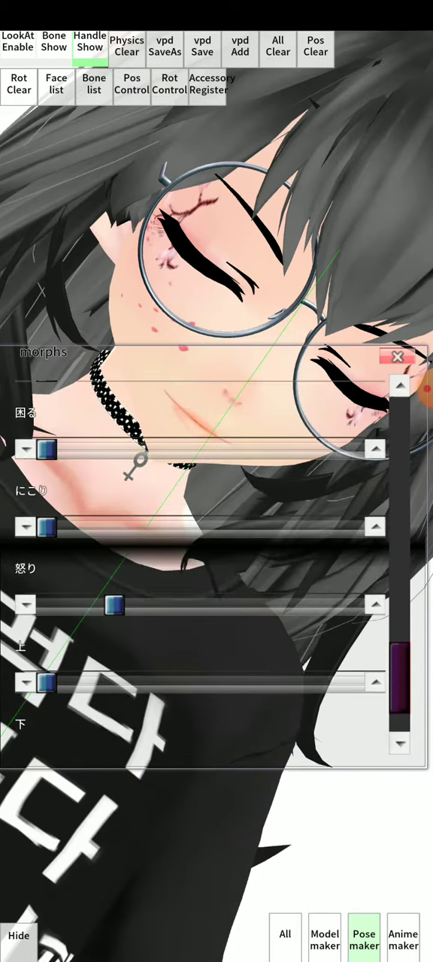
pyautogui.moveTo(117, 604); pyautogui.dragTo(45, 604)
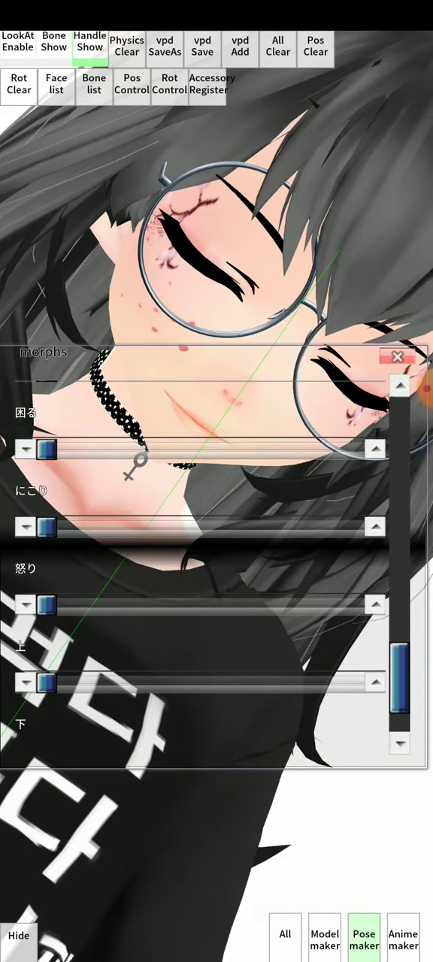
# Scroll further through the Morphs panel to browse the remaining expressions
pyautogui.scroll(-3)
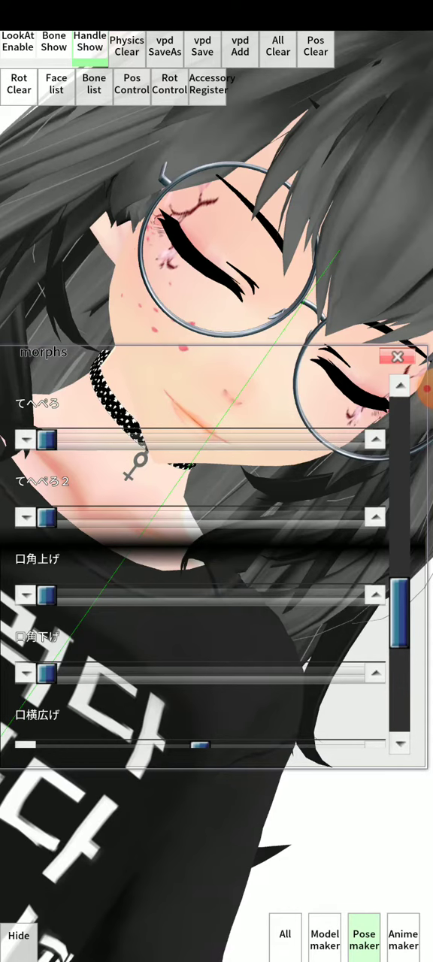
pyautogui.scroll(-3)
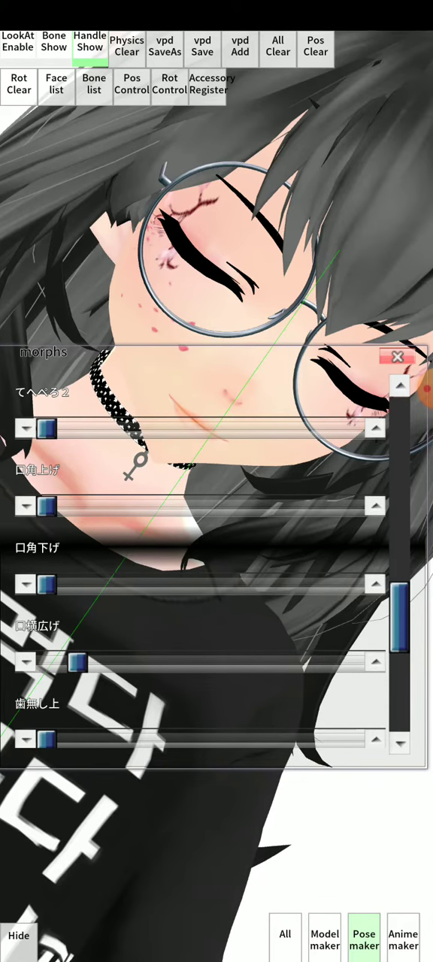
pyautogui.scroll(-3)
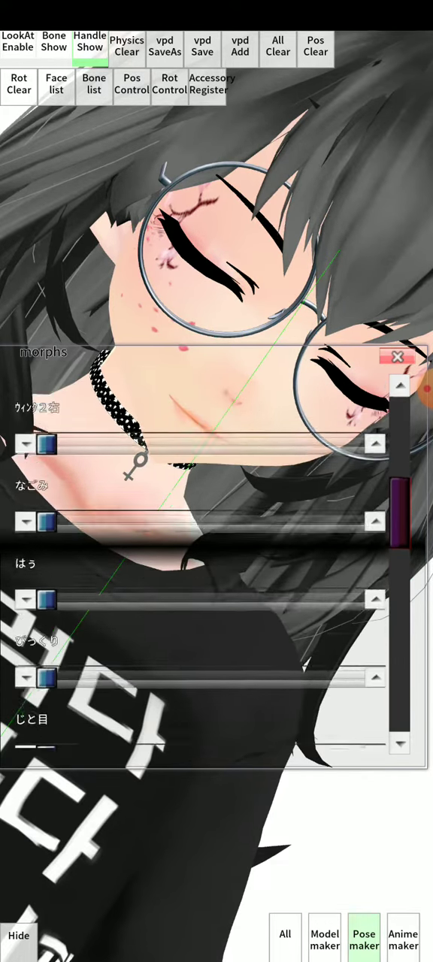
pyautogui.scroll(-3)
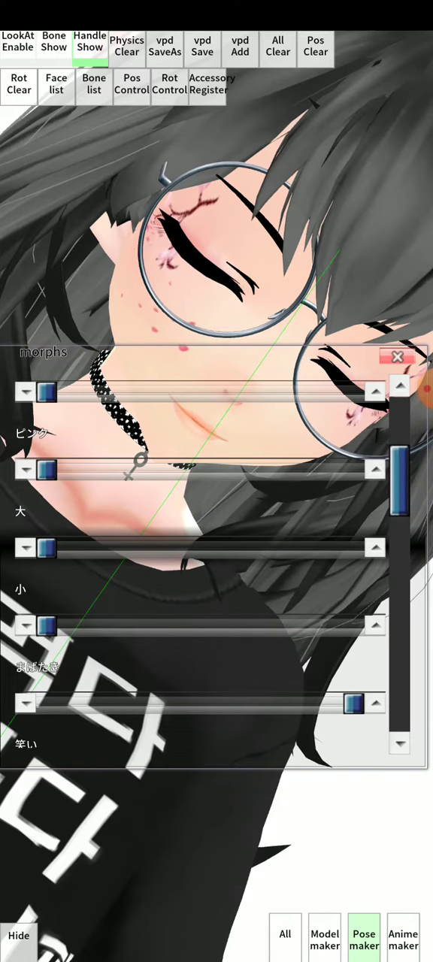